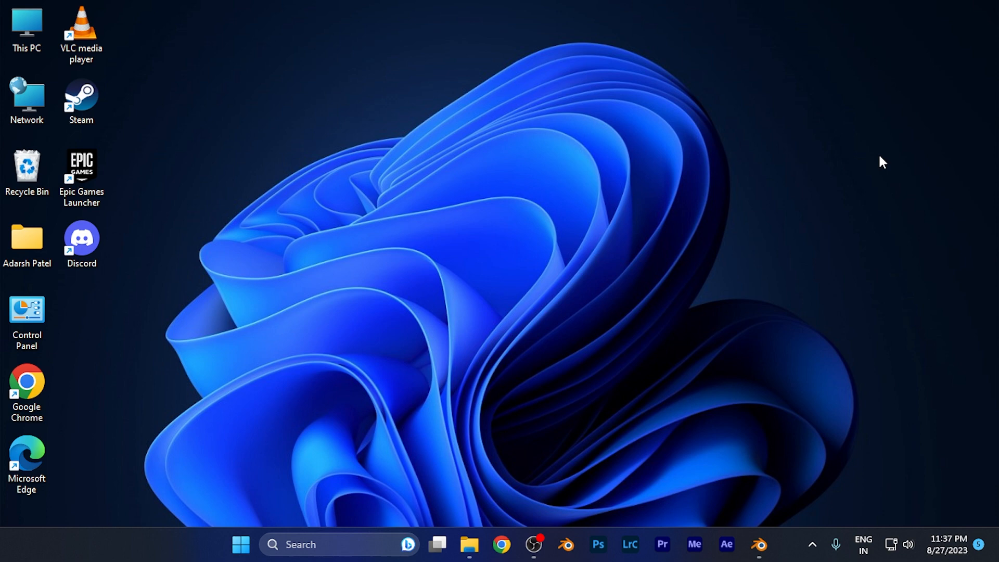
pyautogui.moveTo(769, 515)
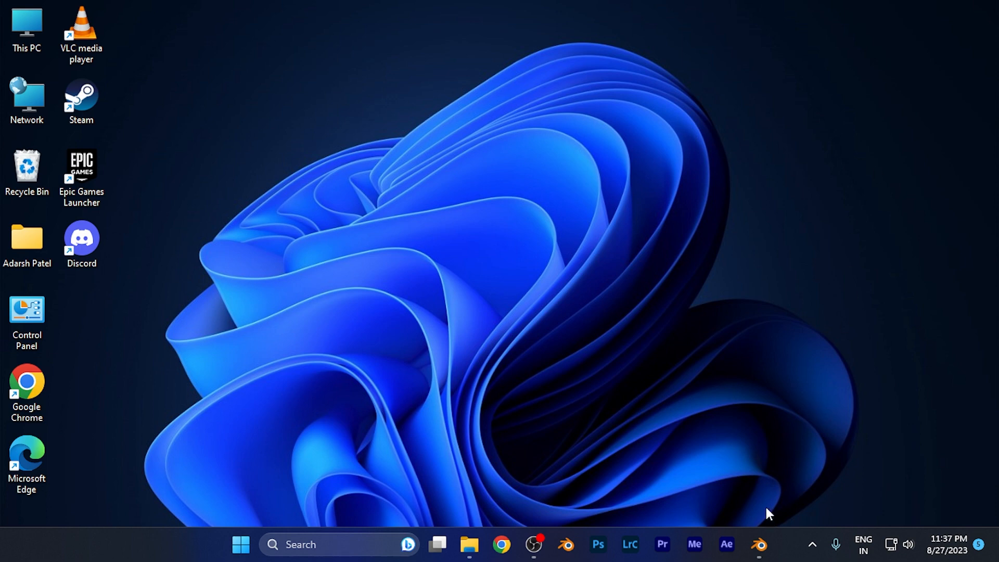
pyautogui.moveTo(758, 545)
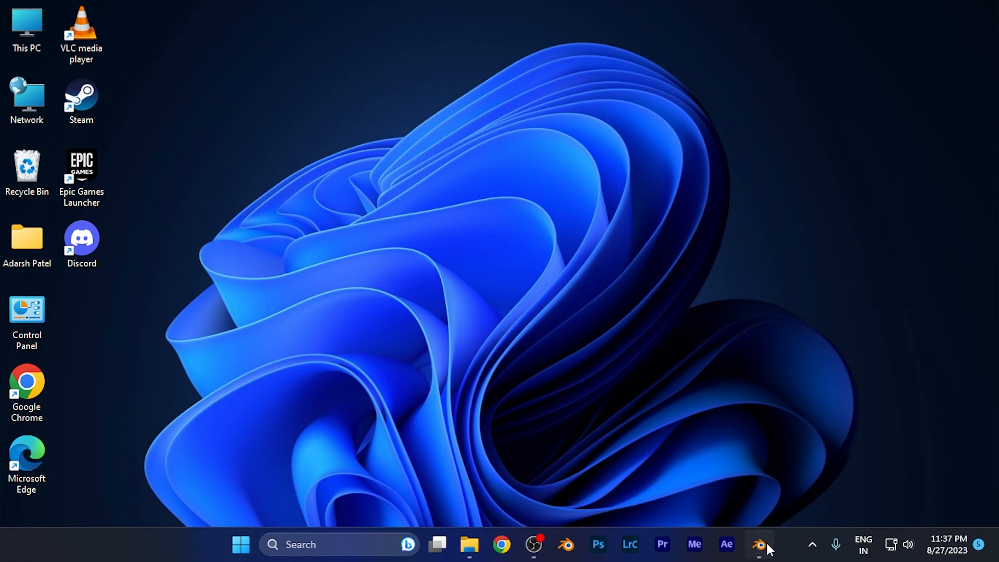
# Step: Bring the Blender torus scene forward and orbit the viewport around the torus
pyautogui.click(757, 544)
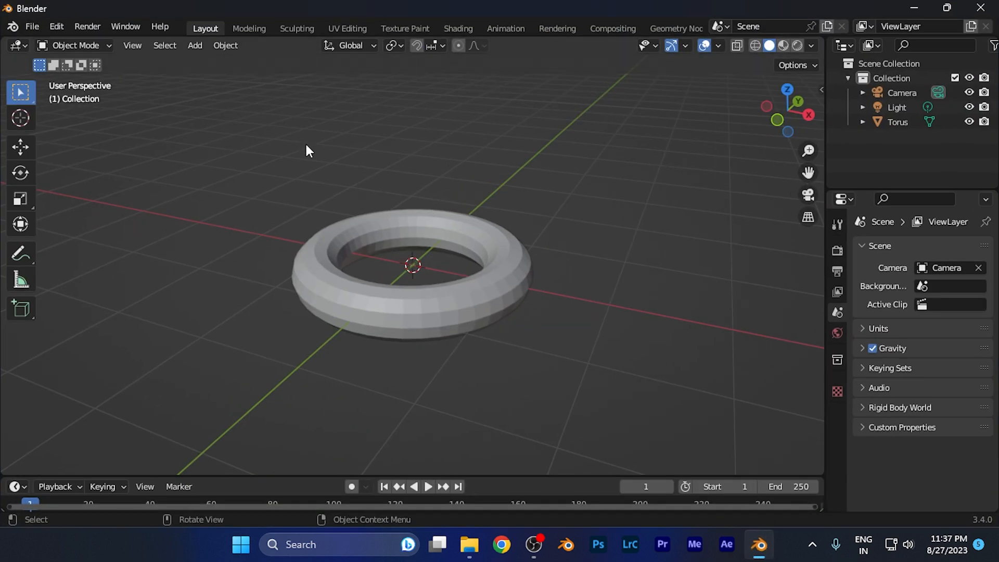
pyautogui.moveTo(309, 150); pyautogui.dragTo(420, 145)
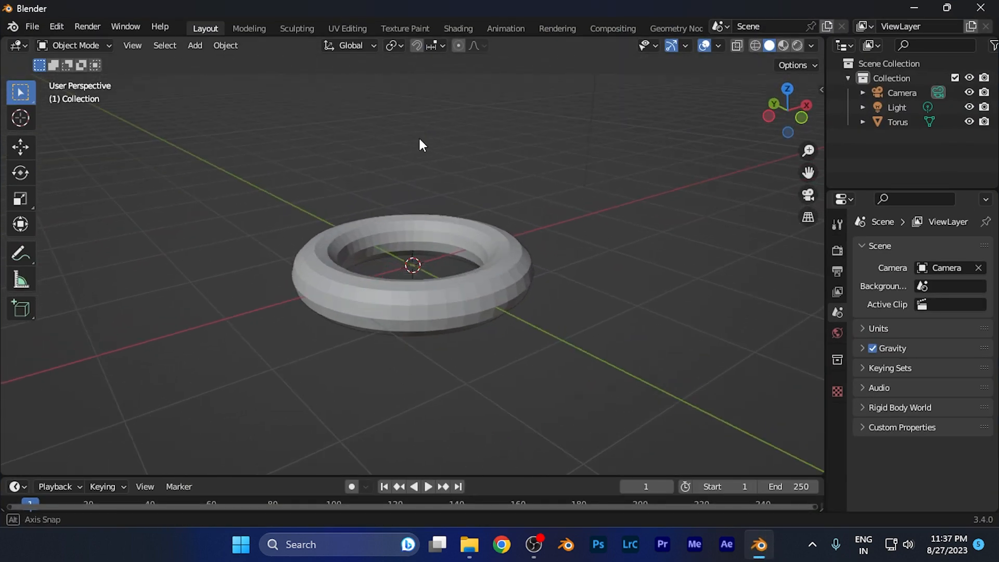
pyautogui.moveTo(421, 144); pyautogui.dragTo(379, 168)
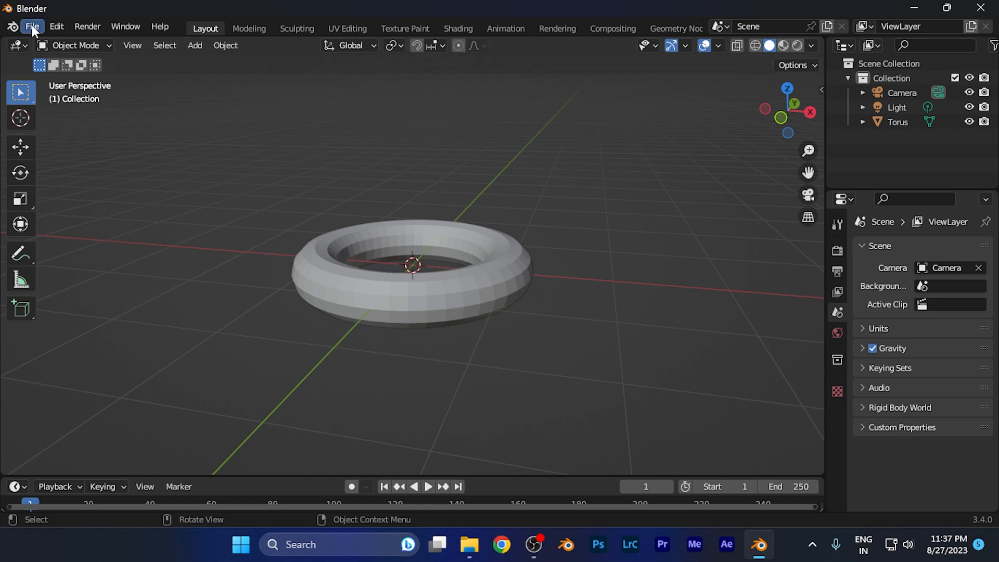
# Step: Open Blender's File menu to reach the Export submenu
pyautogui.click(31, 26)
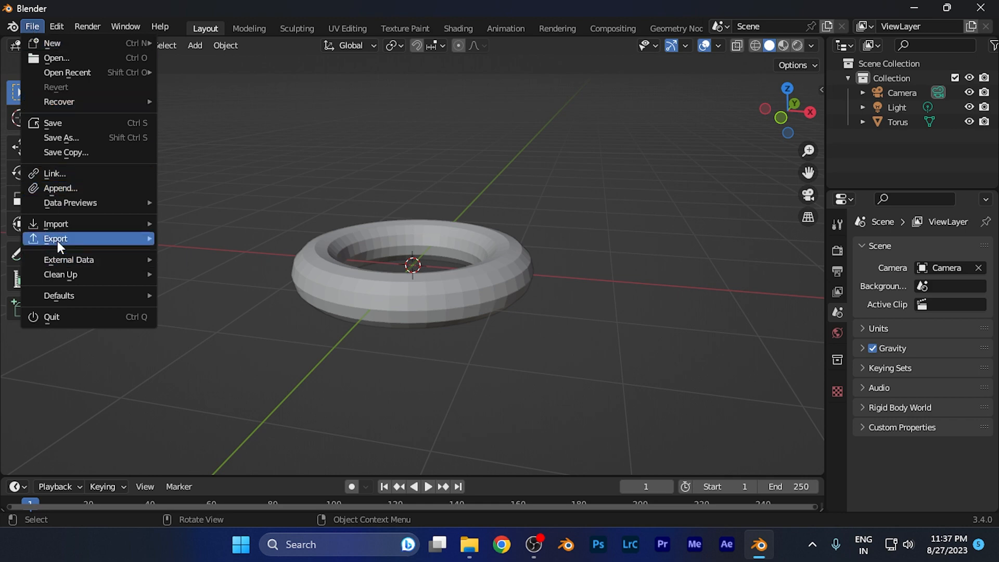
pyautogui.moveTo(56, 224)
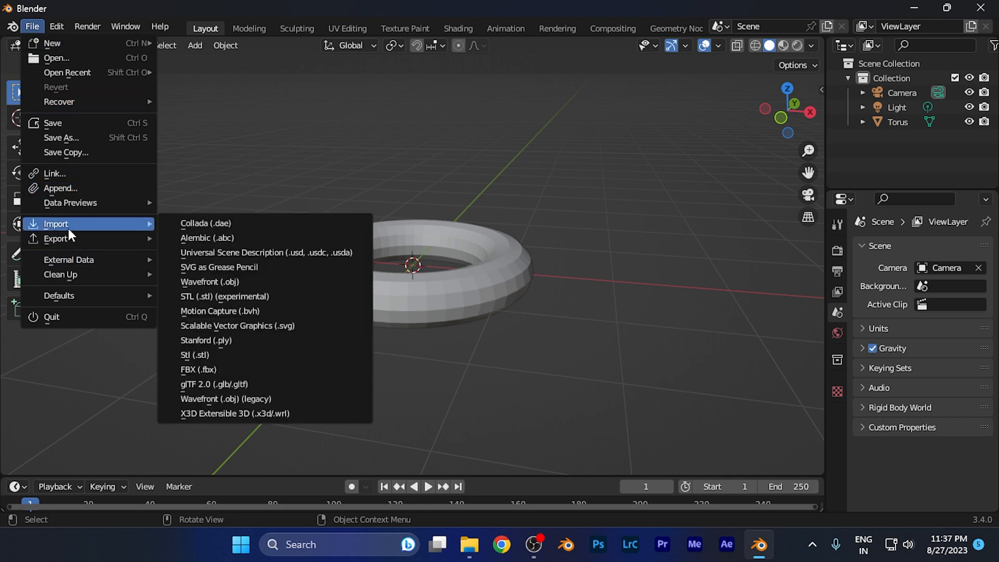
pyautogui.moveTo(56, 239)
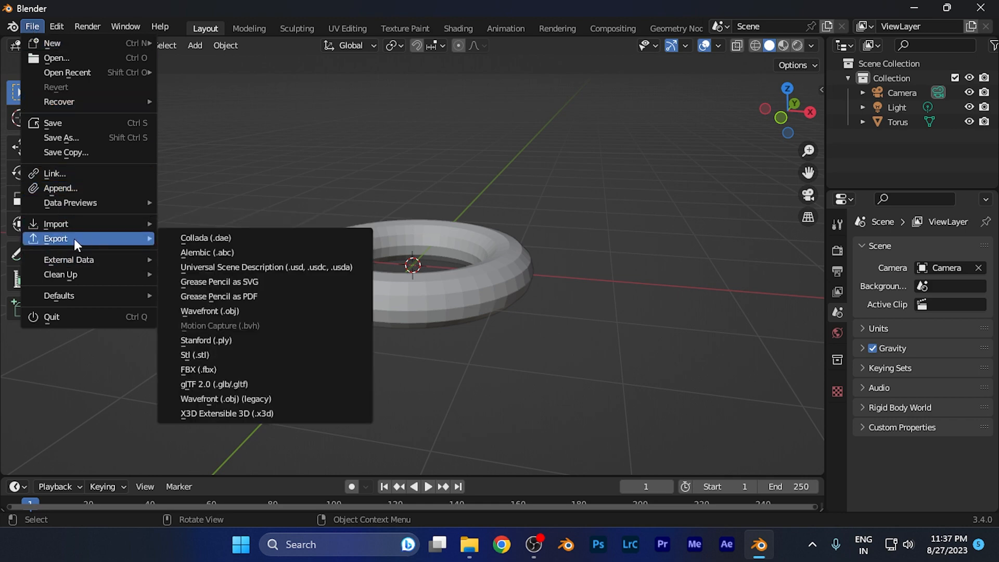
pyautogui.moveTo(204, 237)
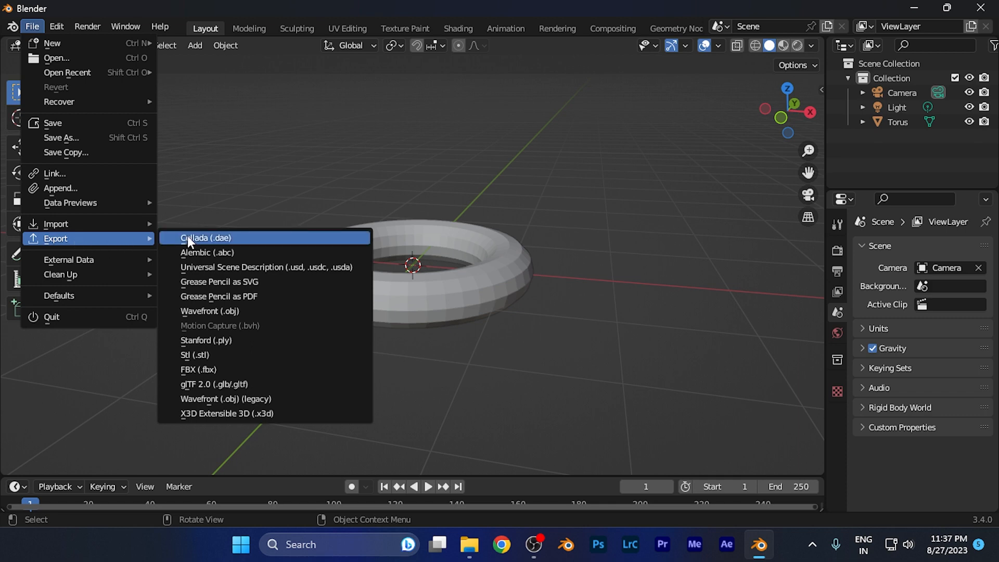
pyautogui.moveTo(218, 326)
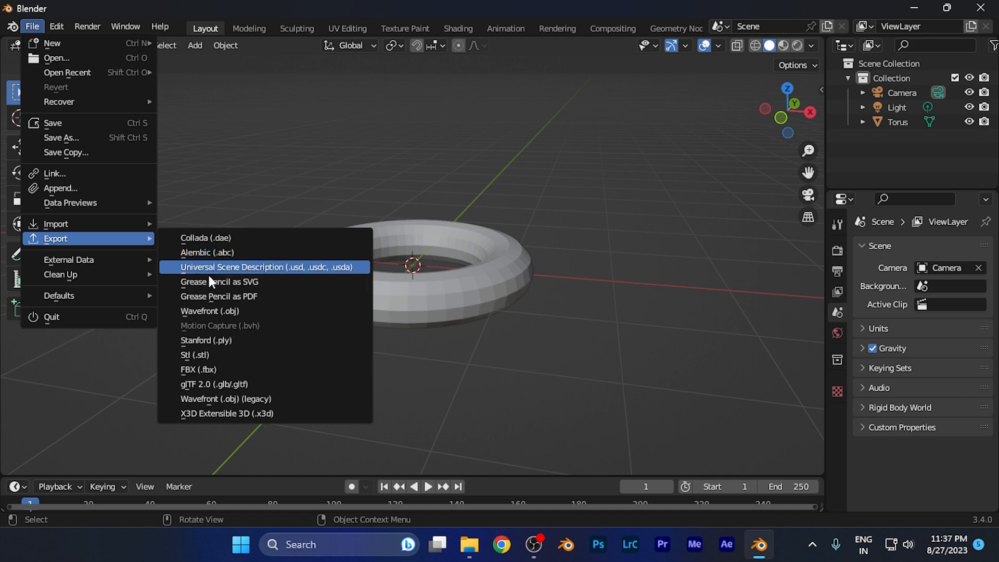
pyautogui.moveTo(275, 383)
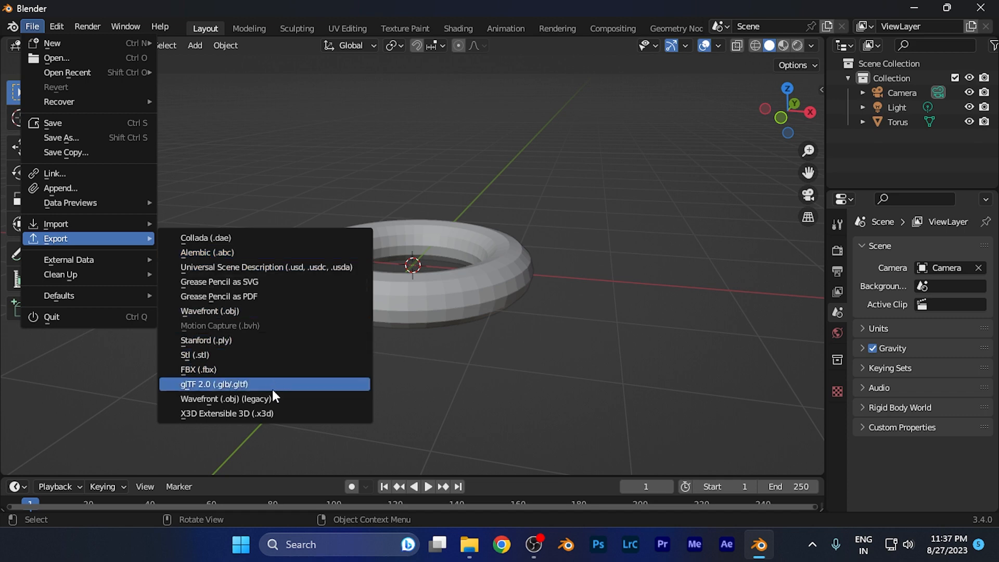
pyautogui.moveTo(209, 311)
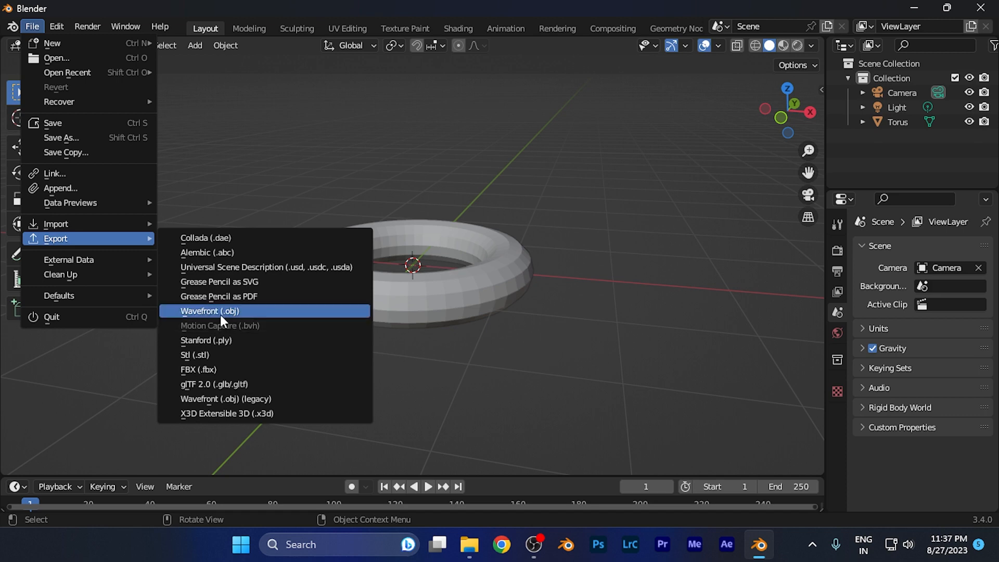
# Step: Export the torus as Wavefront OBJ to Desktop, then open untitled.obj in 3D Viewer
pyautogui.click(210, 312)
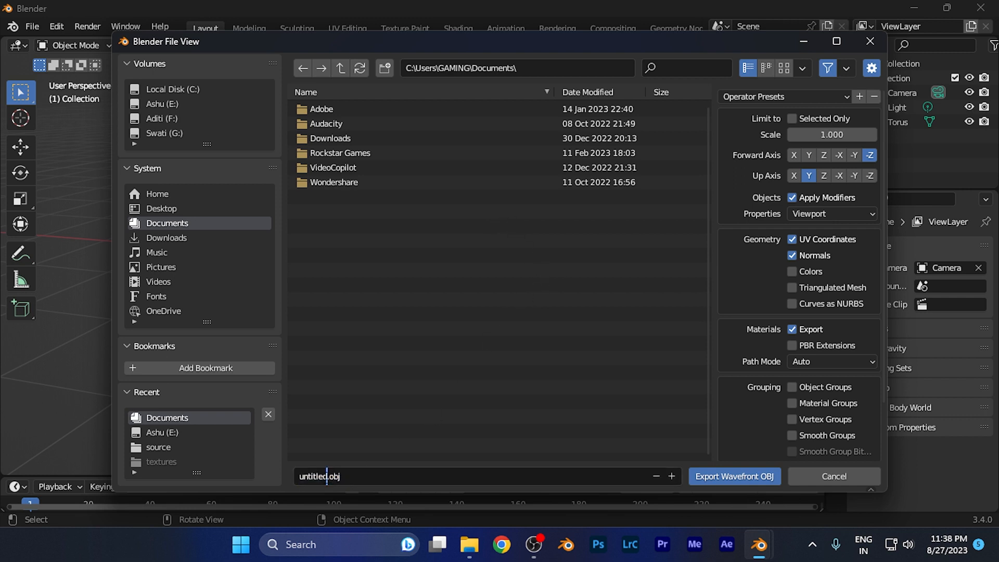
pyautogui.click(322, 477)
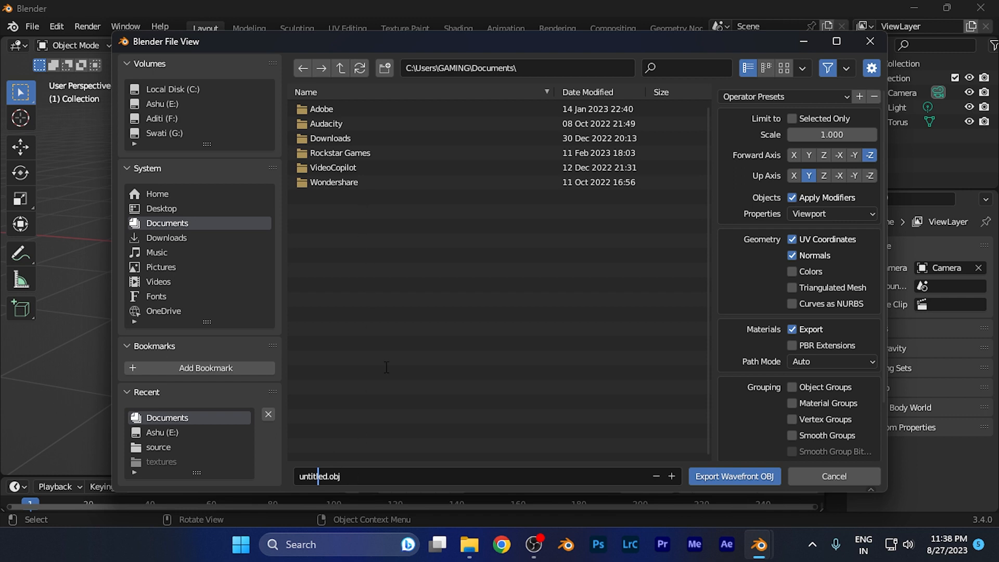
pyautogui.click(162, 209)
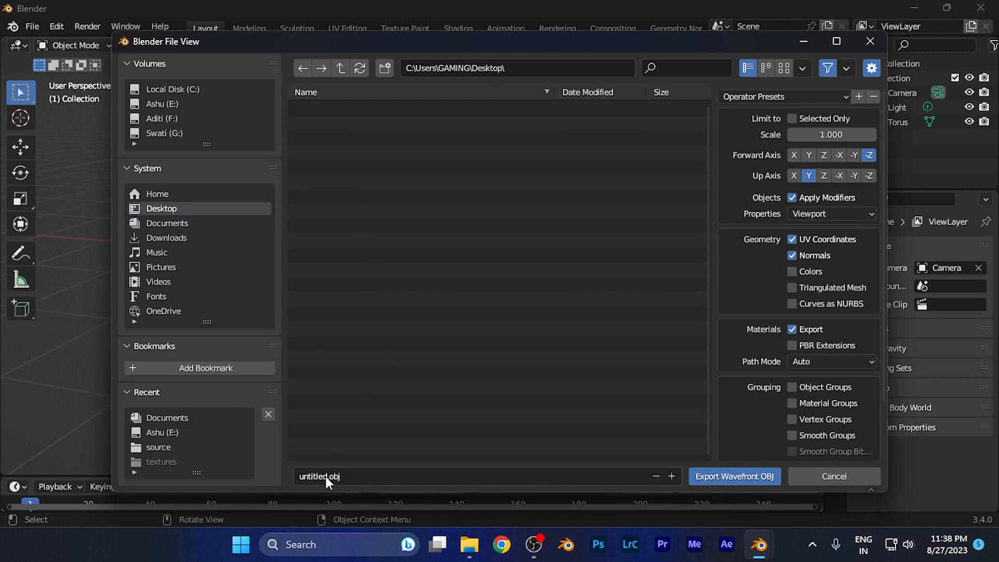
pyautogui.click(733, 477)
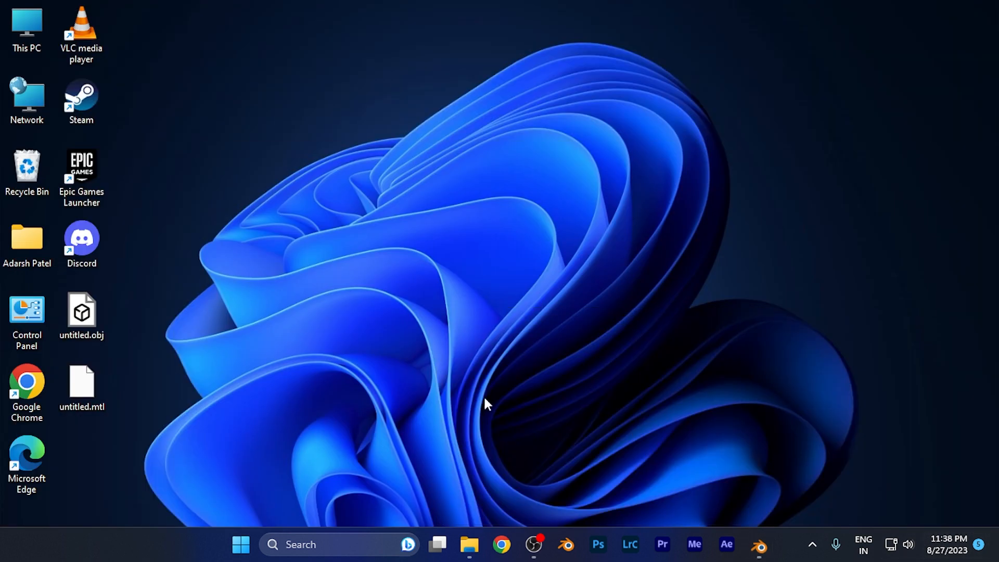
pyautogui.moveTo(81, 312)
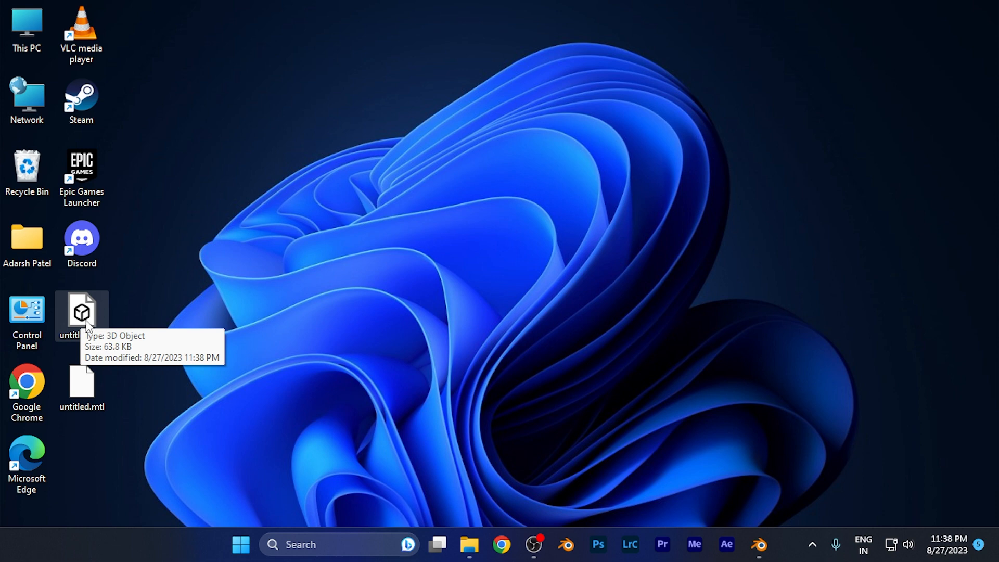
pyautogui.doubleClick(81, 312)
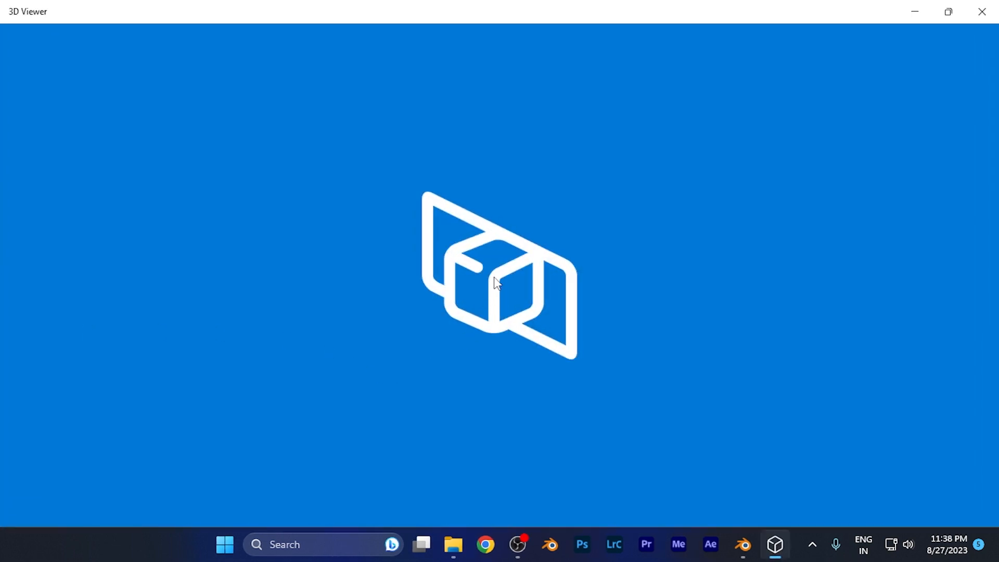